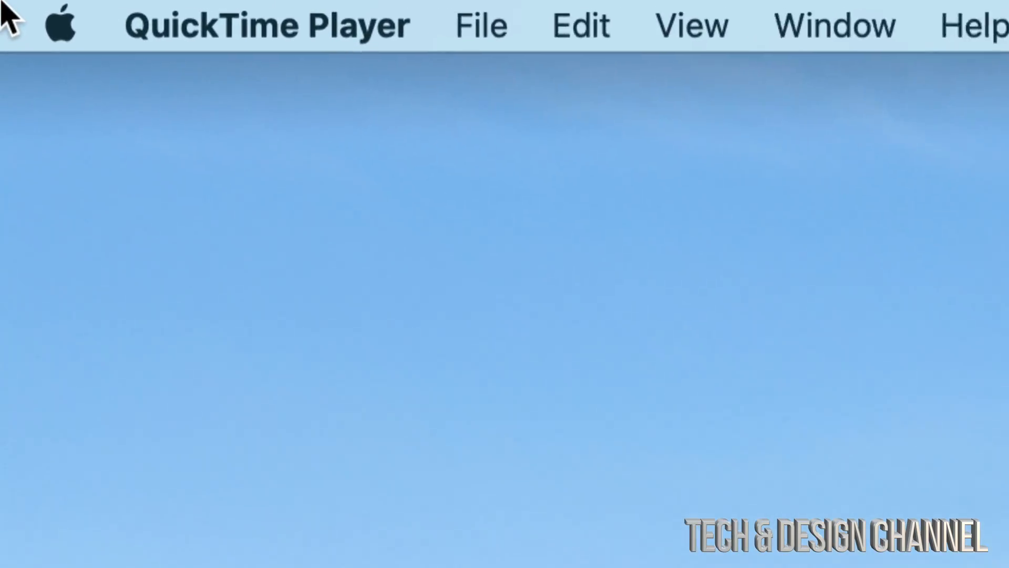
Launch the App Store from the Apple menu.
click(59, 25)
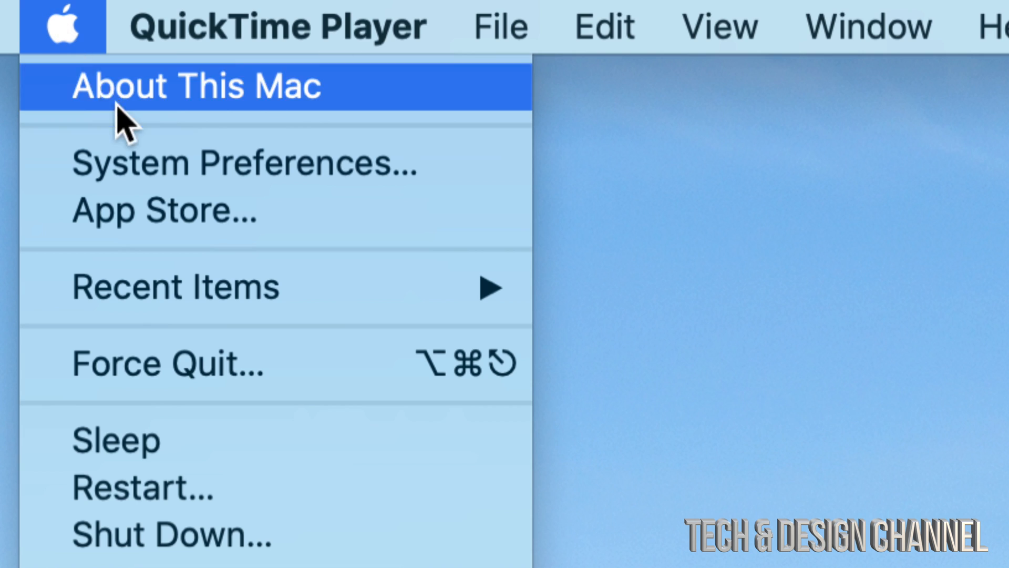
mouse_move(206, 211)
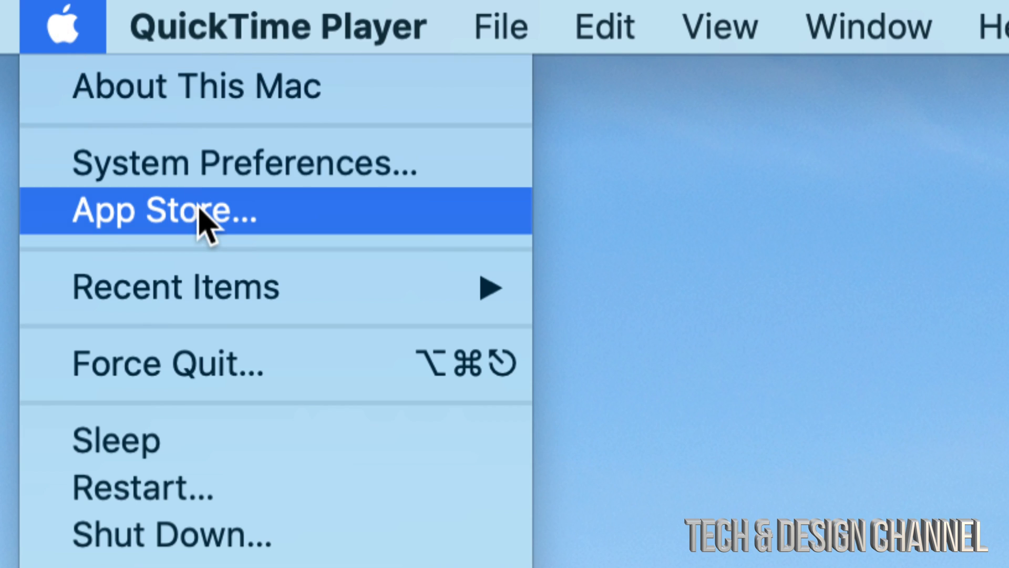
click(167, 210)
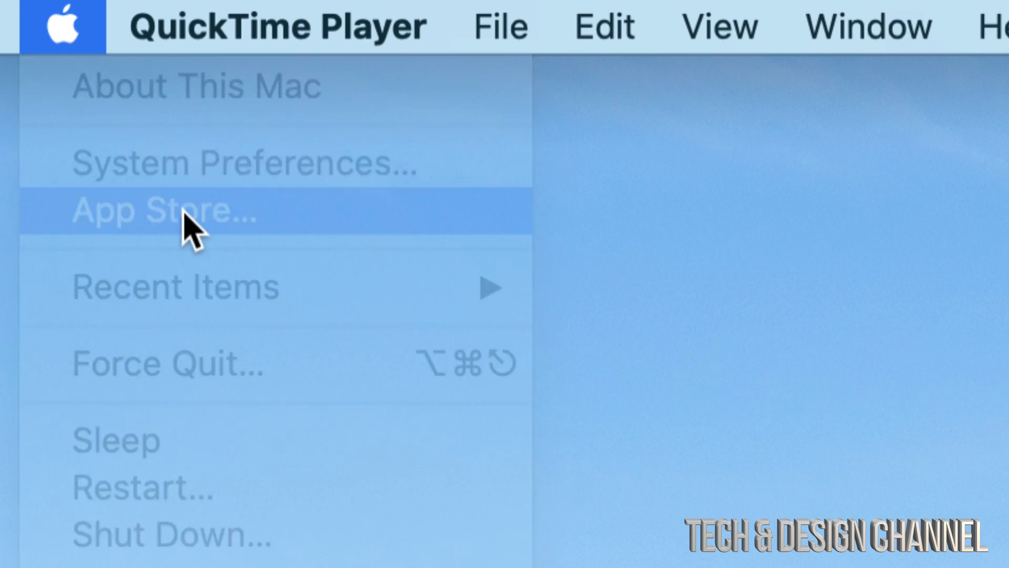
Search the store for 'final cut pro'.
click(161, 211)
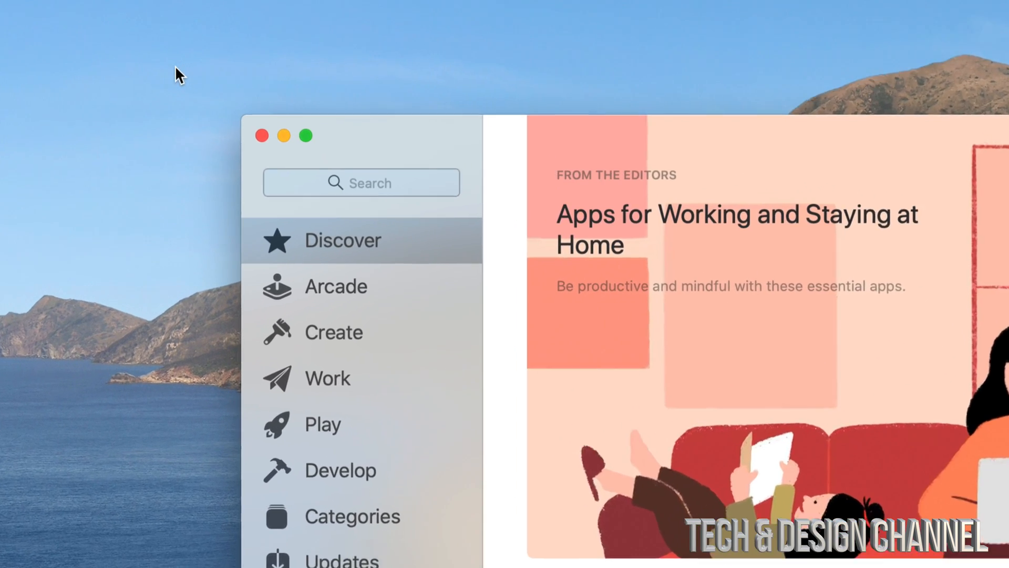
click(360, 183)
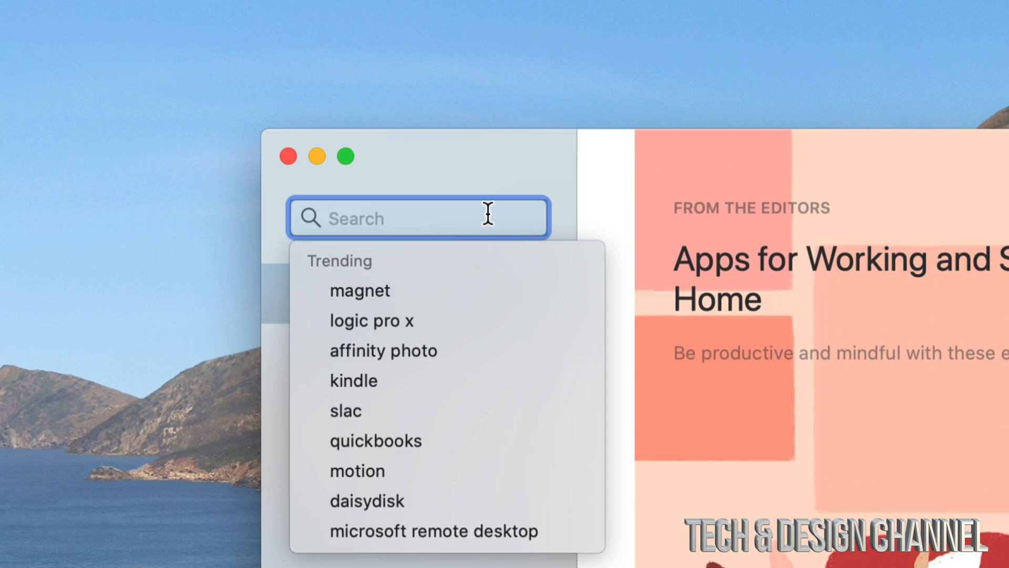
text(final cut pro)
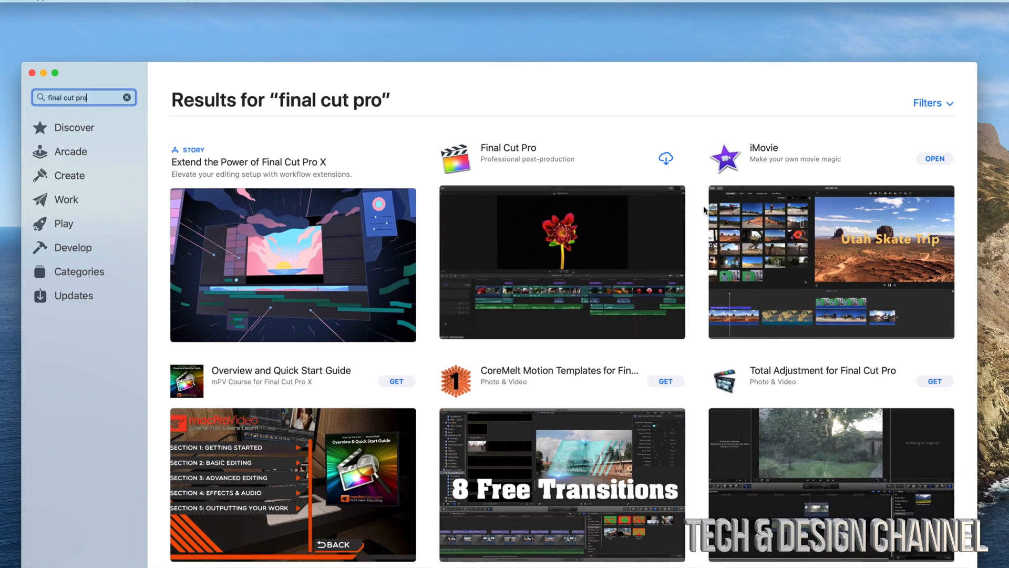
Start re-downloading Final Cut Pro from iCloud in the results list.
scroll(down, 3)
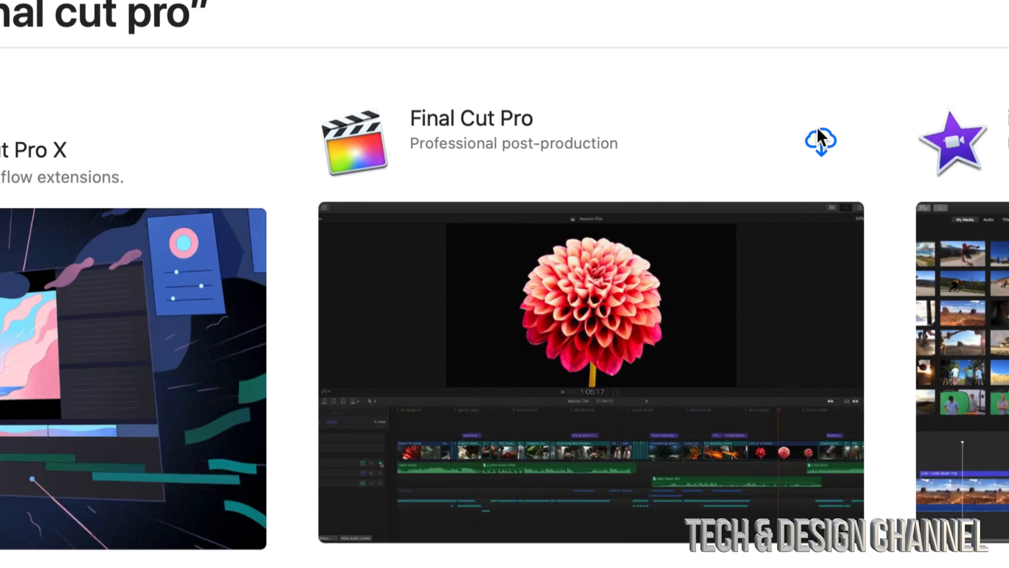
mouse_move(827, 147)
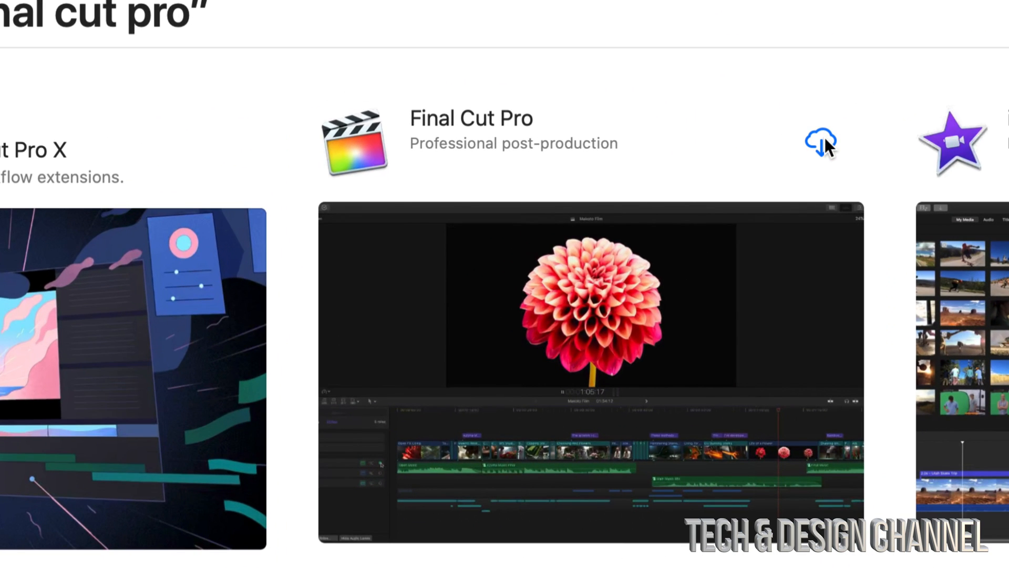
click(819, 141)
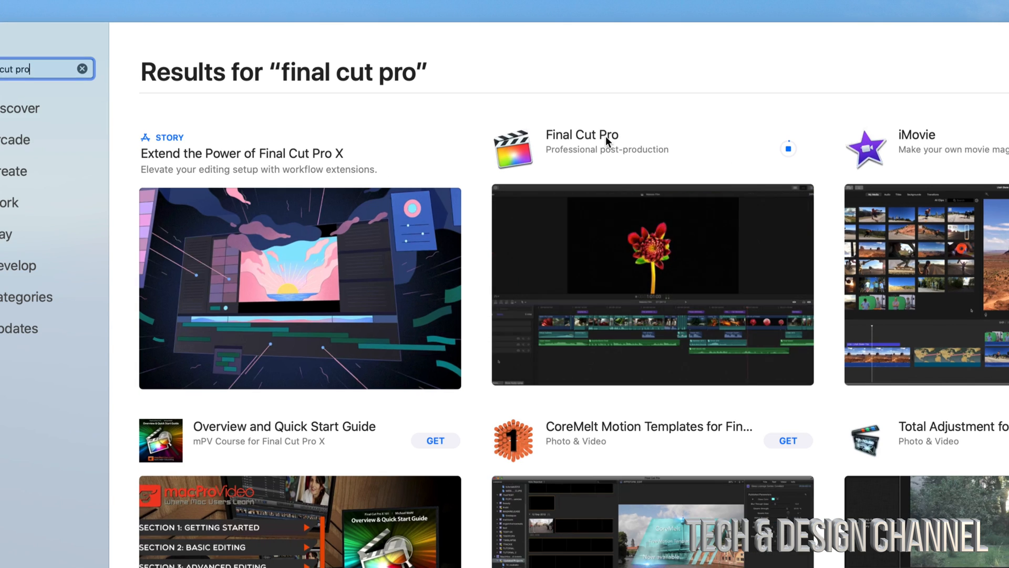
Browse the Final Cut Pro product page while the download installs.
click(582, 136)
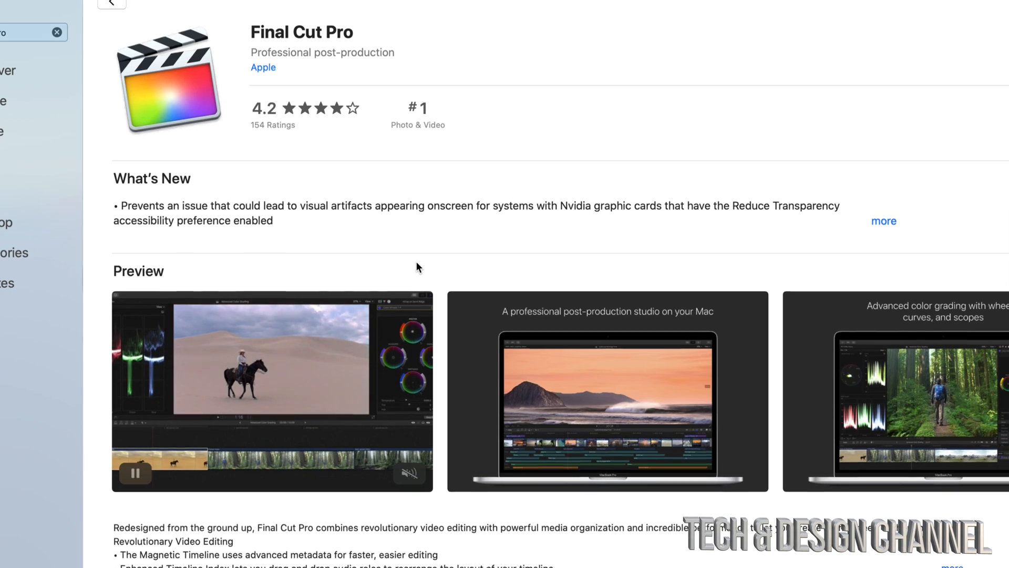
scroll(down, 3)
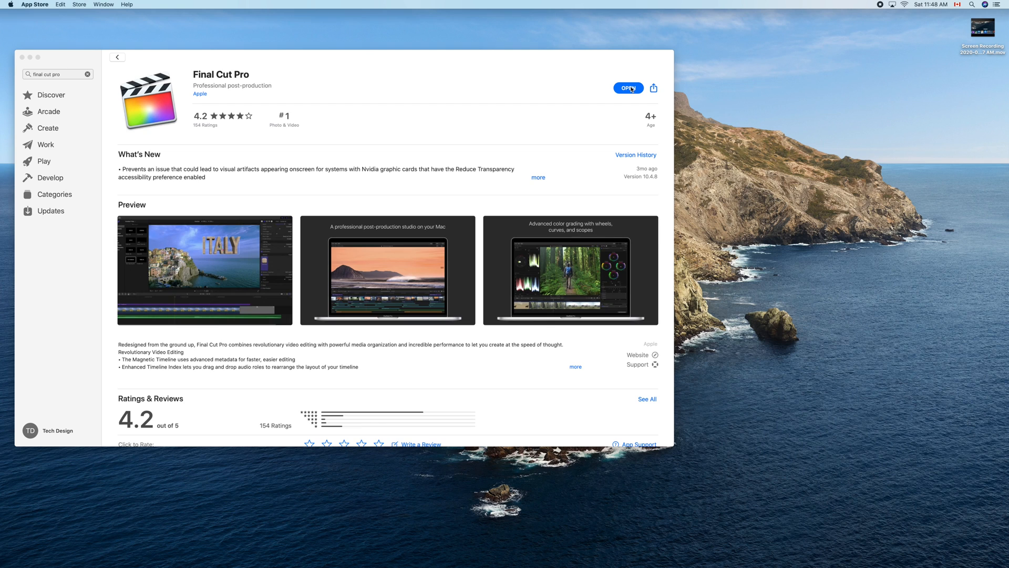
Launch the installed Final Cut Pro, answer the photos-access alert, and close the App Store window.
click(629, 87)
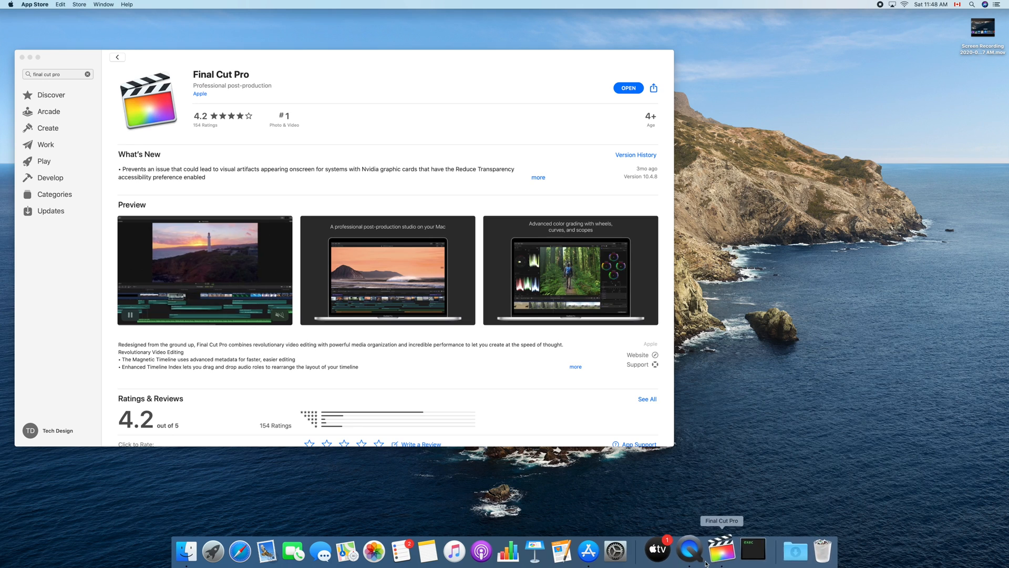
click(721, 550)
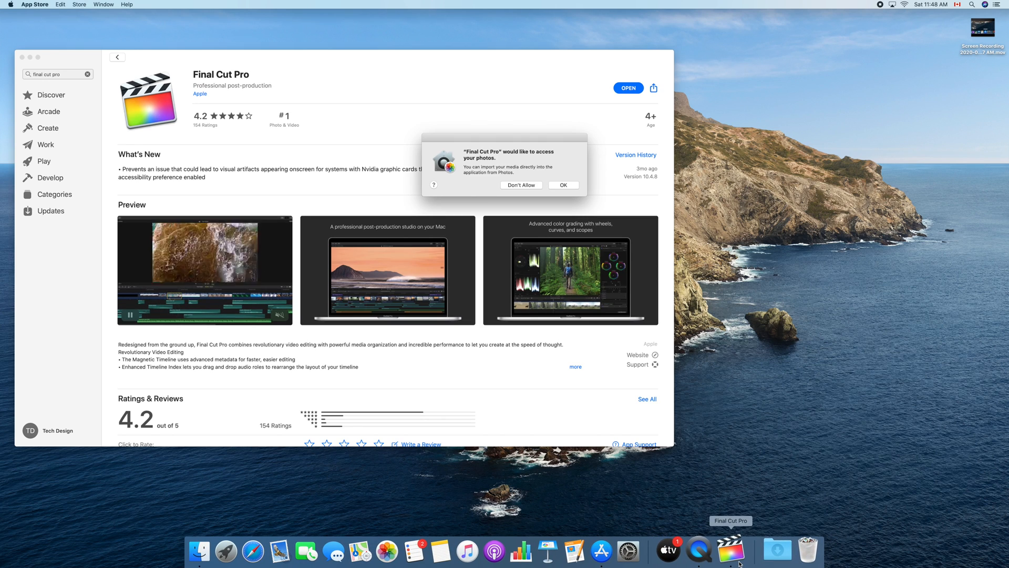
click(729, 550)
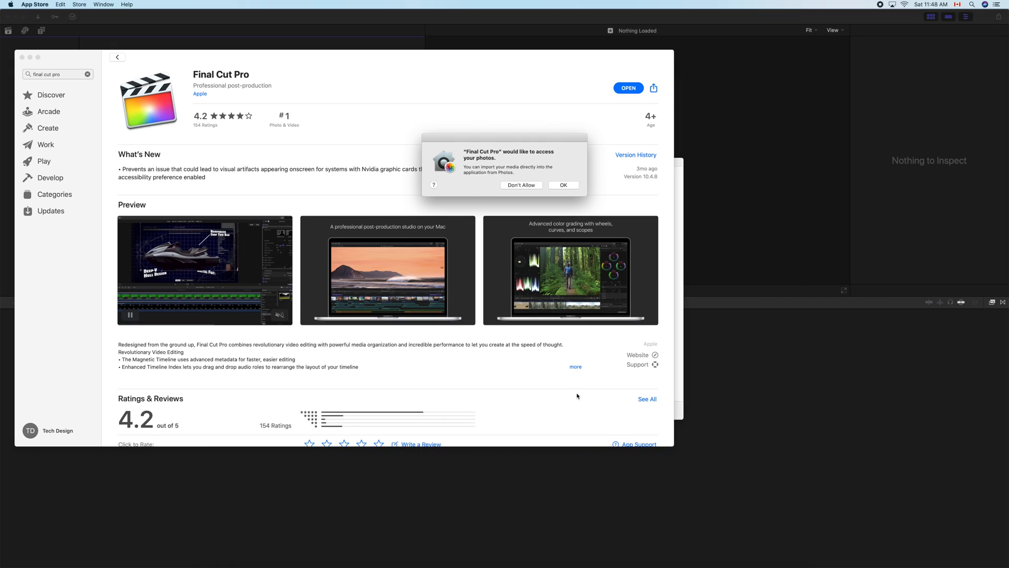
click(562, 185)
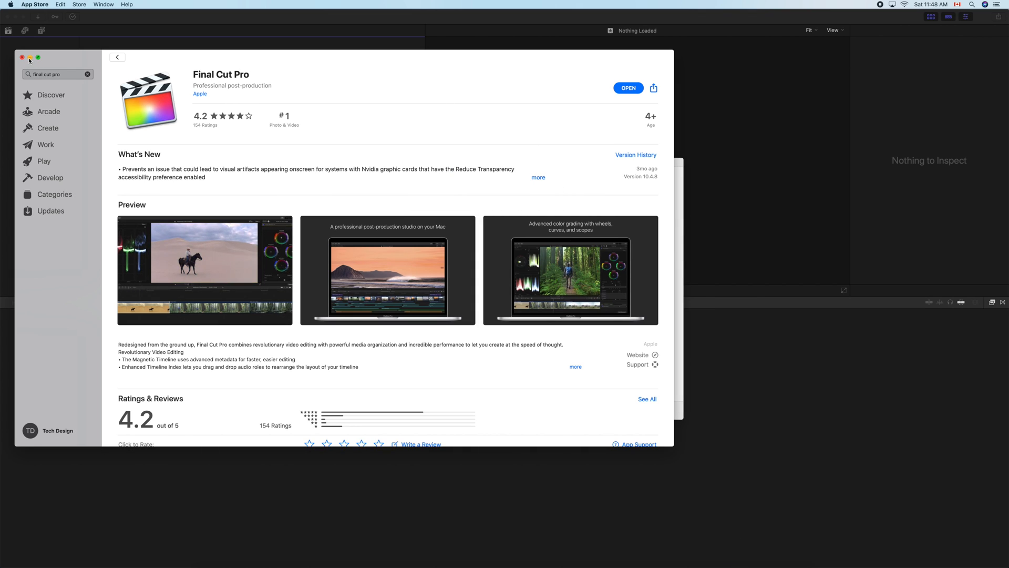
click(628, 87)
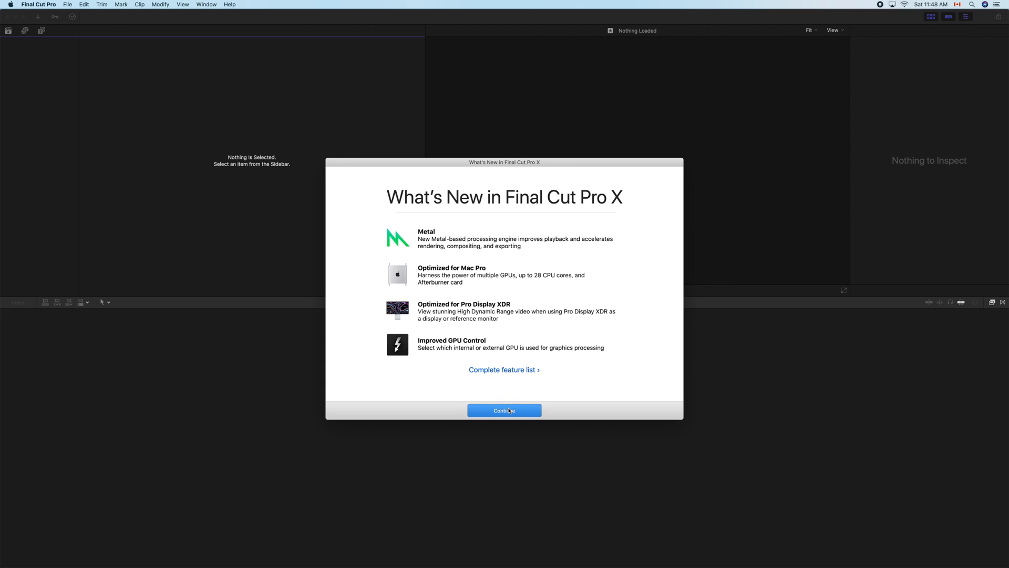
Continue past the What's New sheet to the empty Untitled library.
click(503, 410)
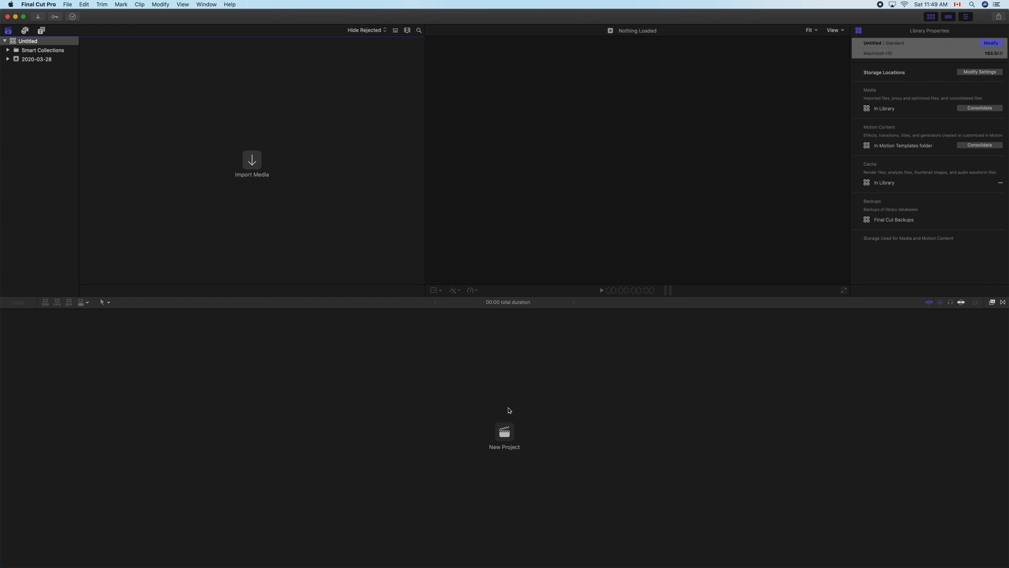
mouse_move(83, 56)
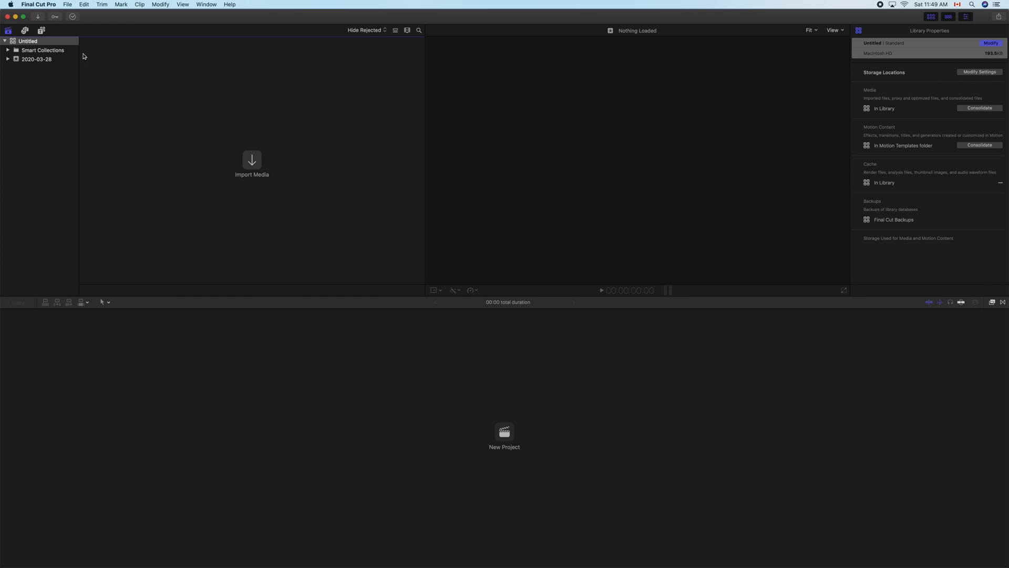
mouse_move(100, 68)
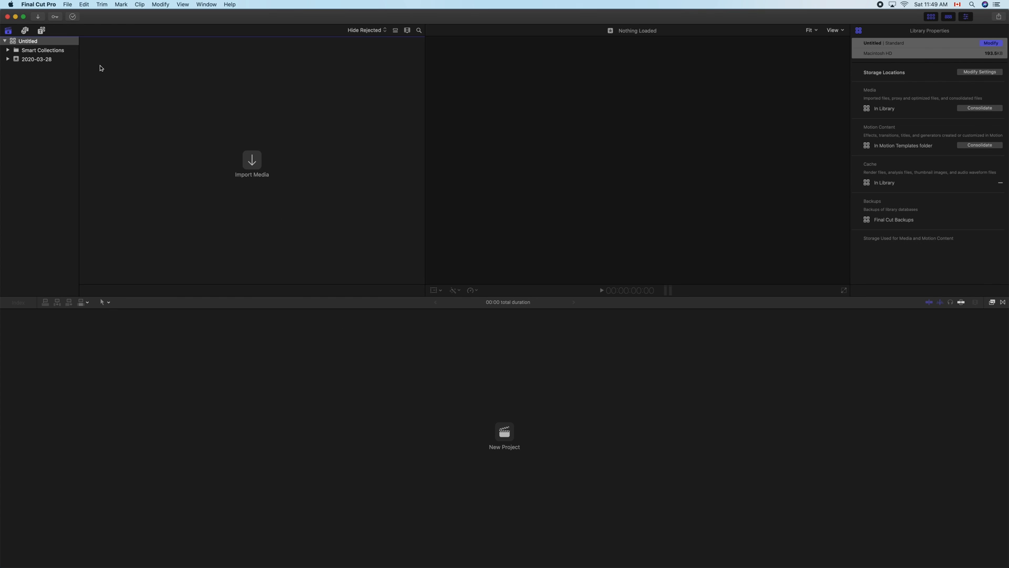